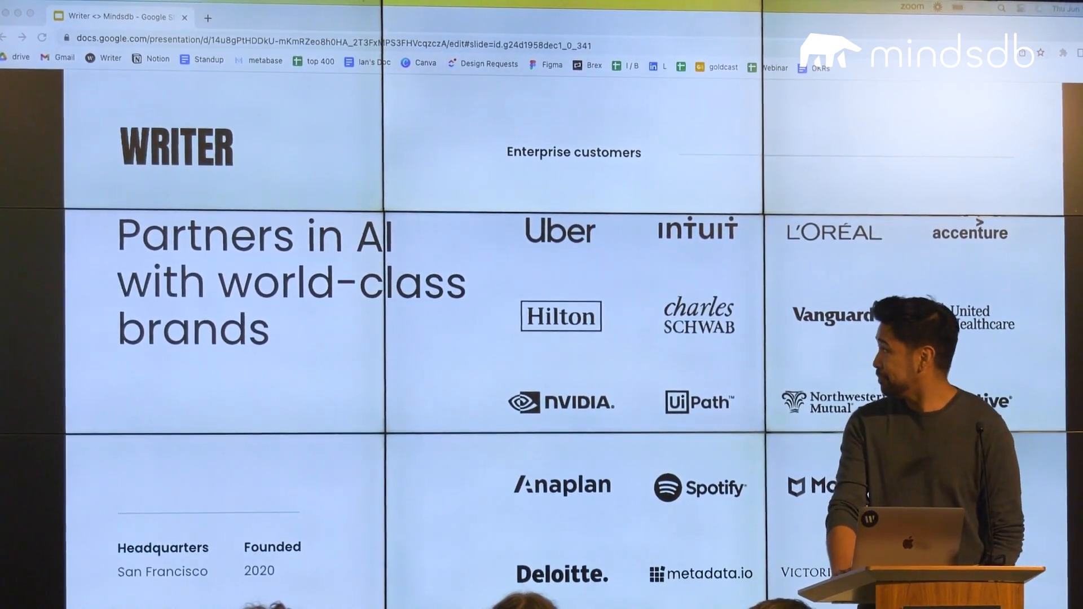
Step: Advance the Writer deck from the customer-brands slide to the business-impact slide
key(right)
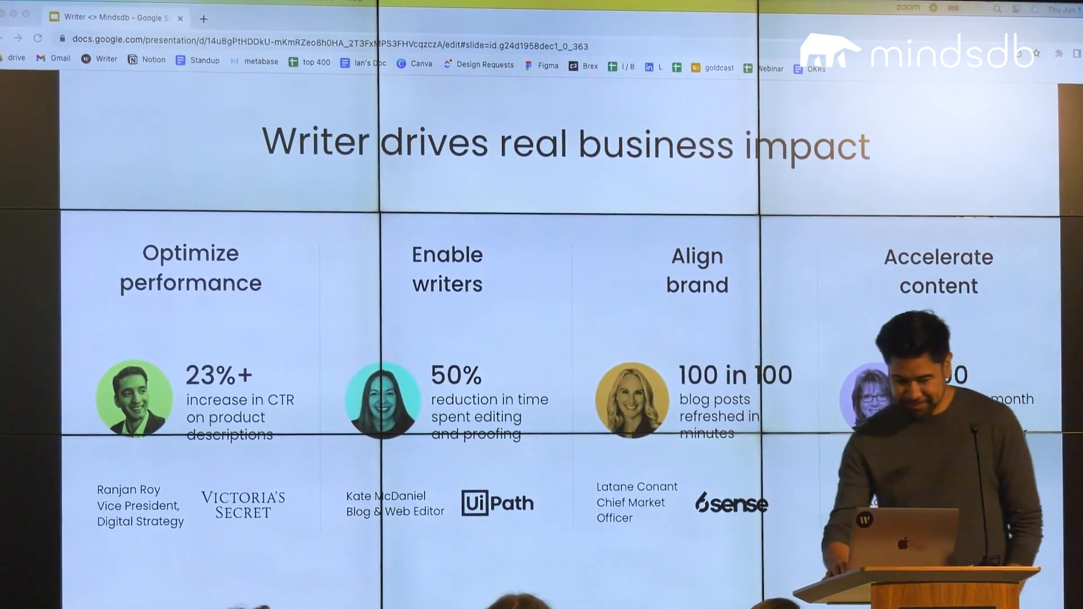
key(right)
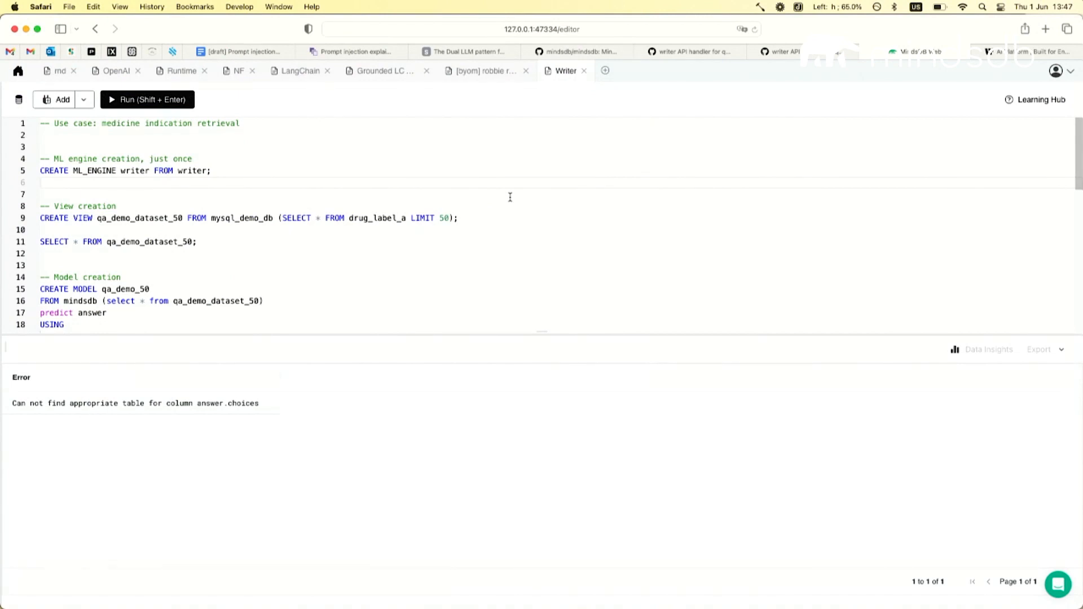
mouse_move(408, 173)
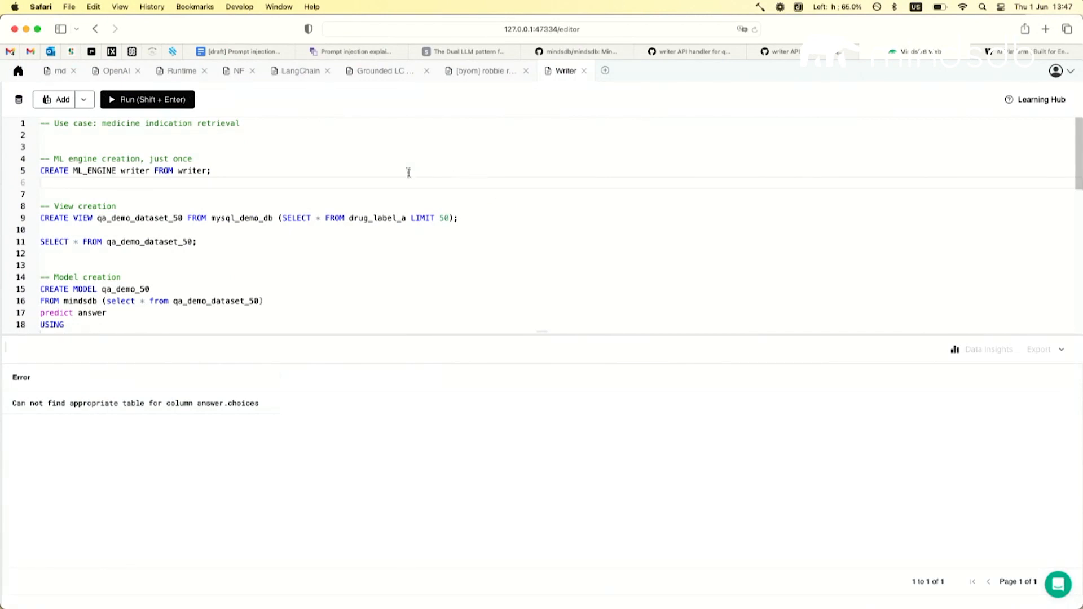
Step: Rename the line 5 engine to writer2, run the statement, and dismiss the toast
click(210, 171)
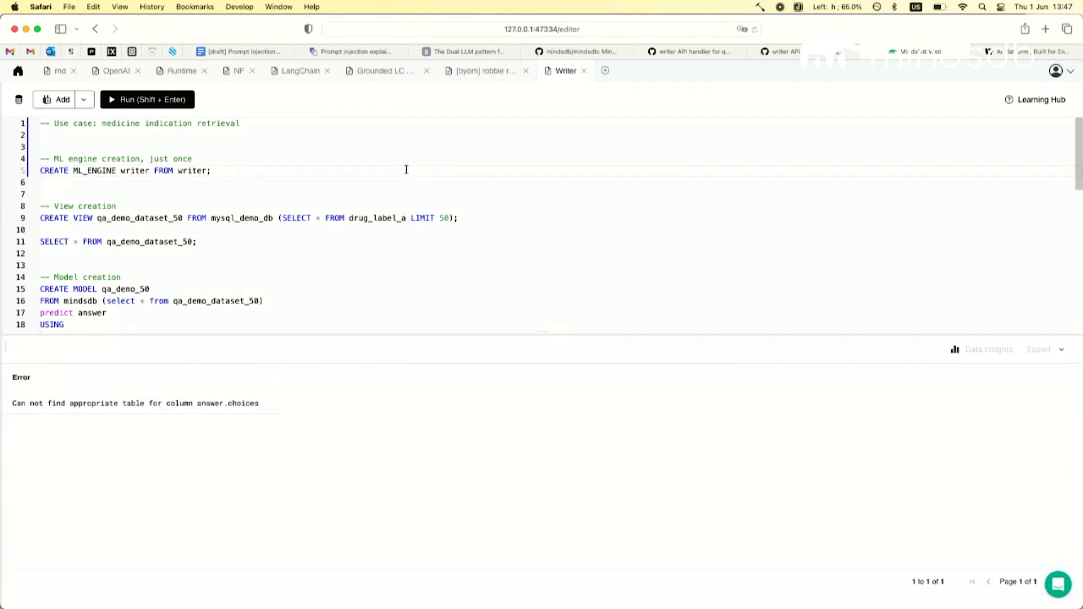
click(210, 170)
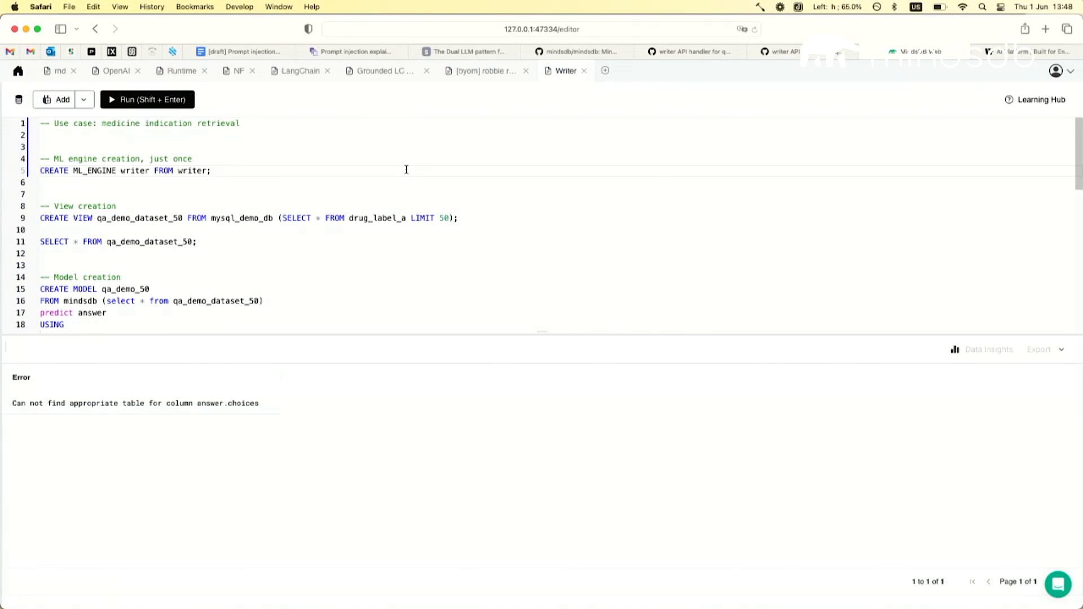
mouse_move(299, 165)
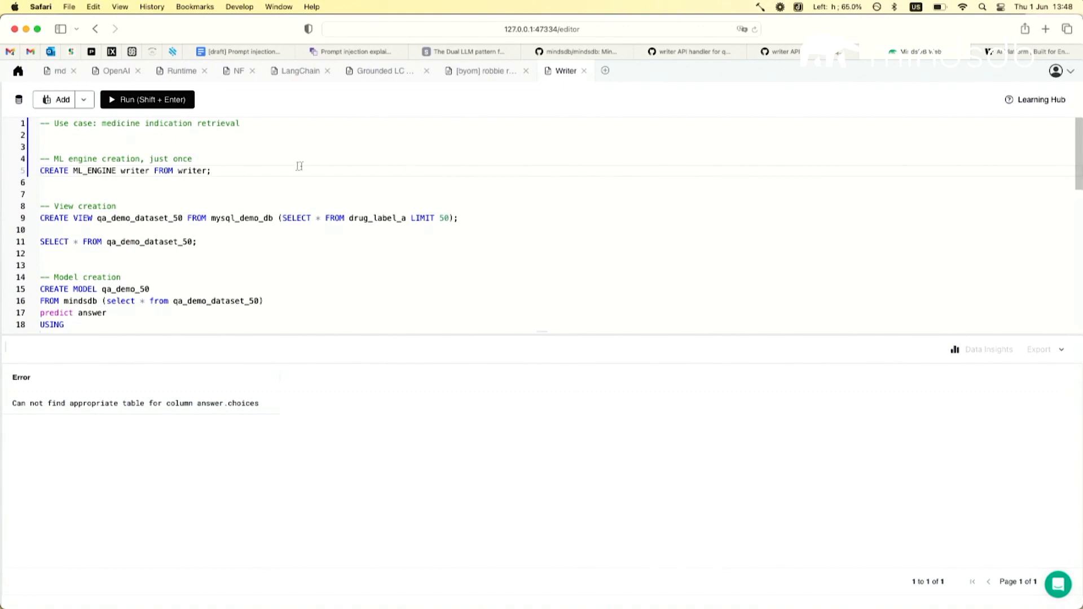
click(119, 170)
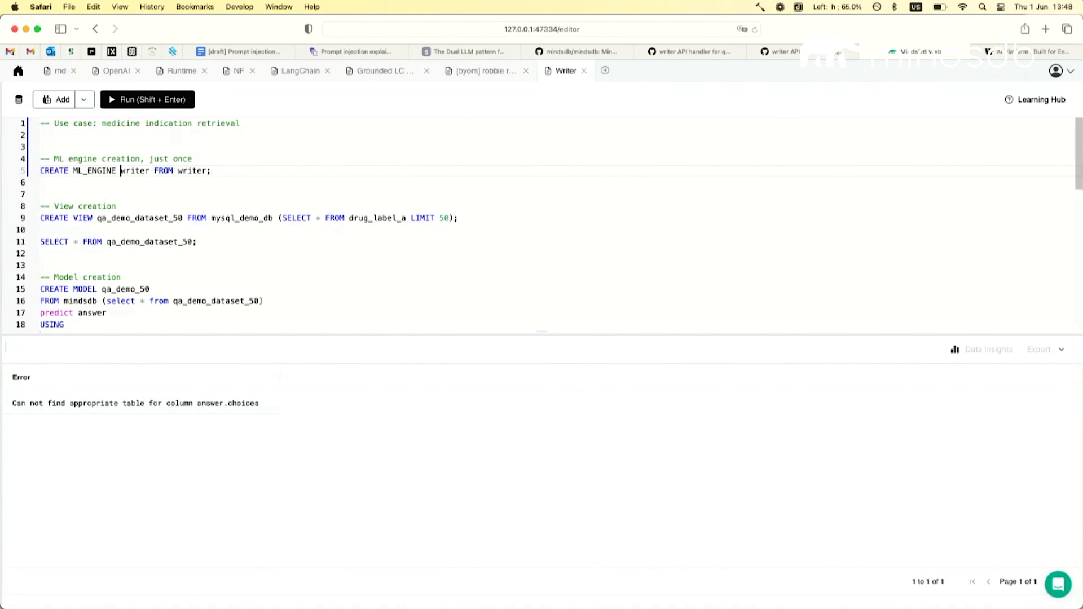
text(2)
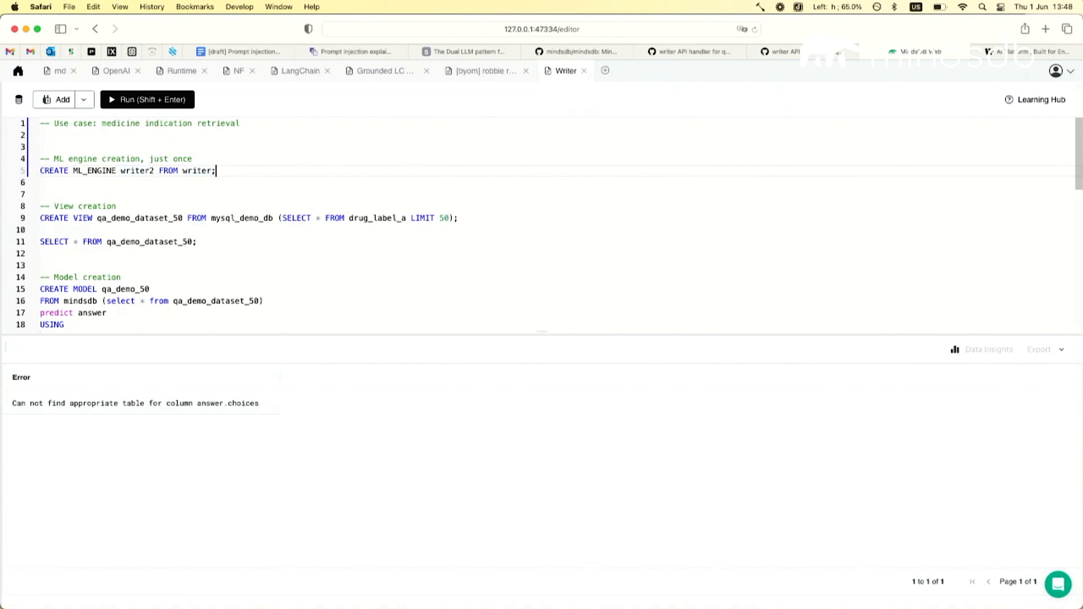
click(146, 99)
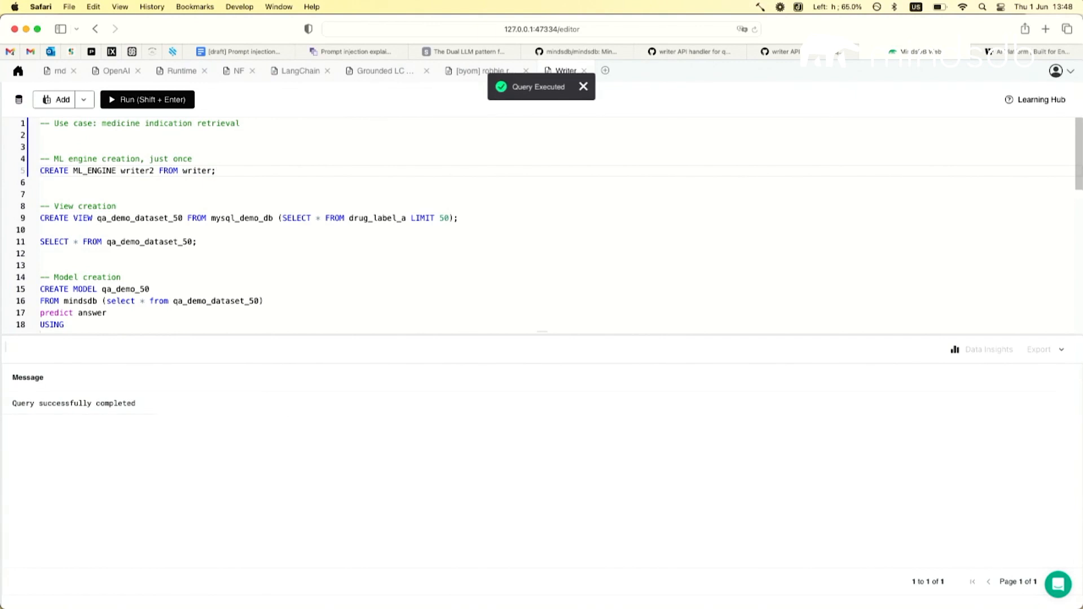
click(216, 171)
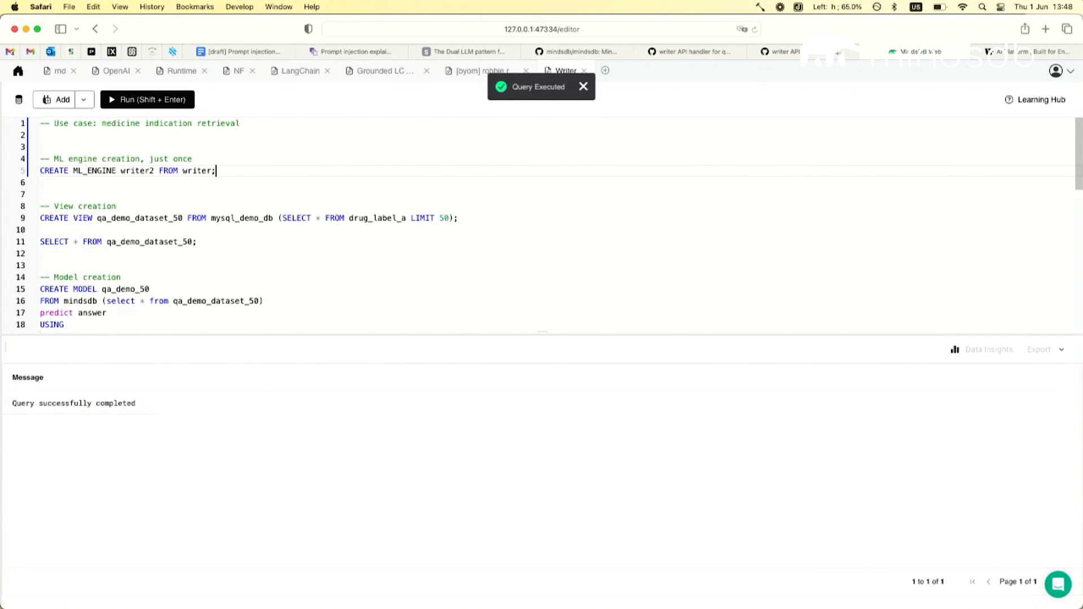
click(582, 86)
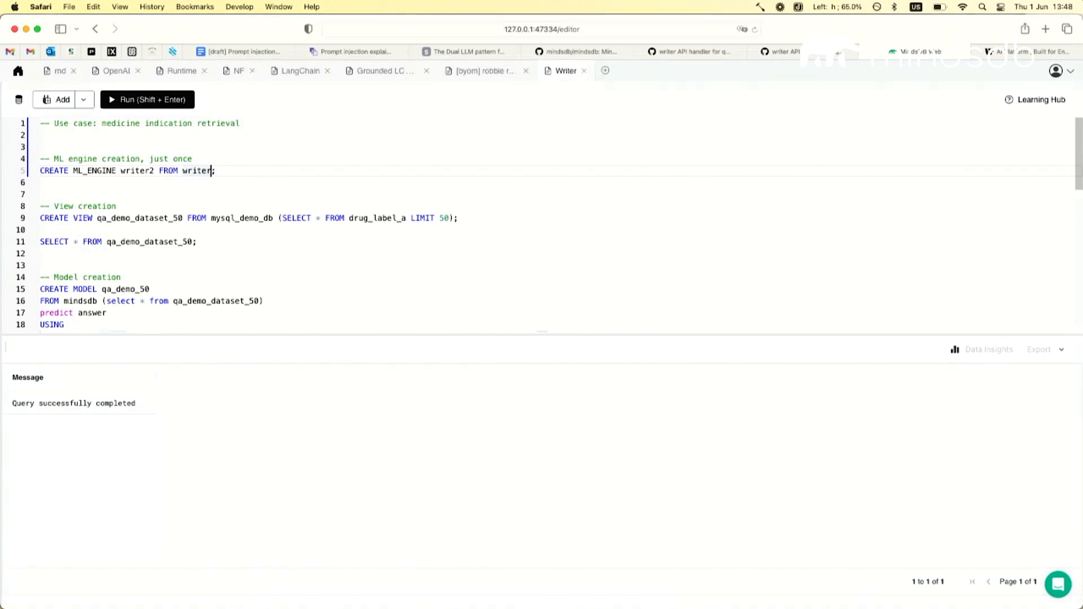
Step: Run SELECT * FROM qa_demo_dataset_50 and scroll through the 50 drug label rows
text(USING)
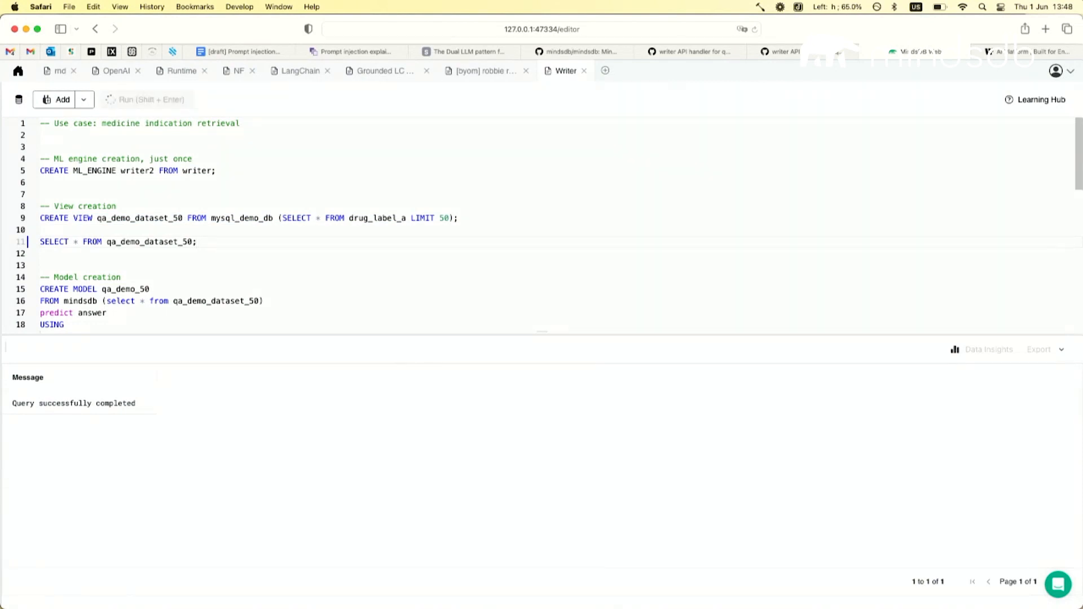
click(147, 100)
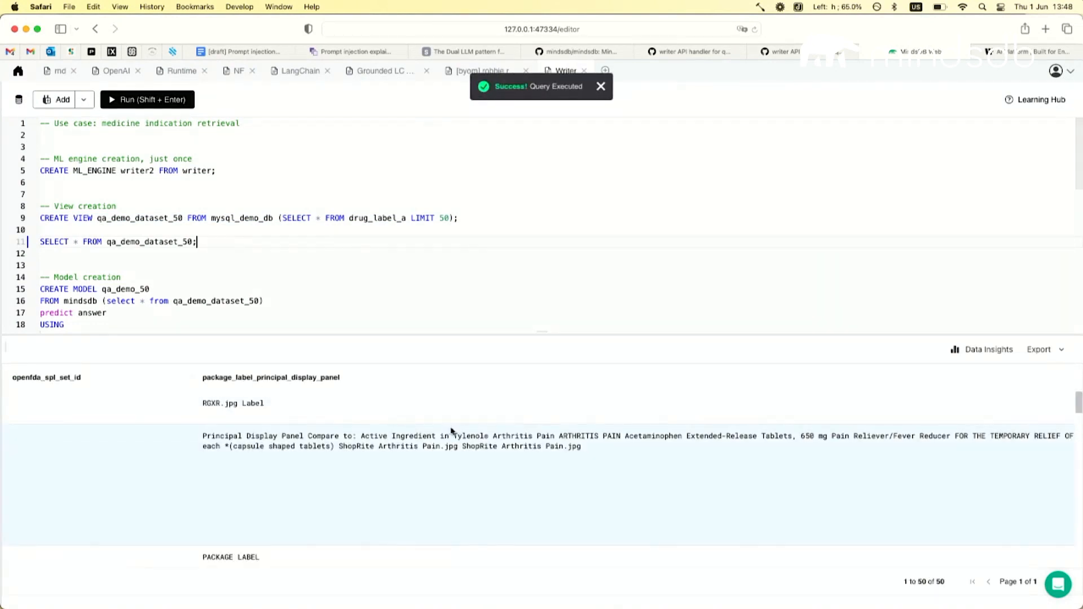
scroll(down, 3)
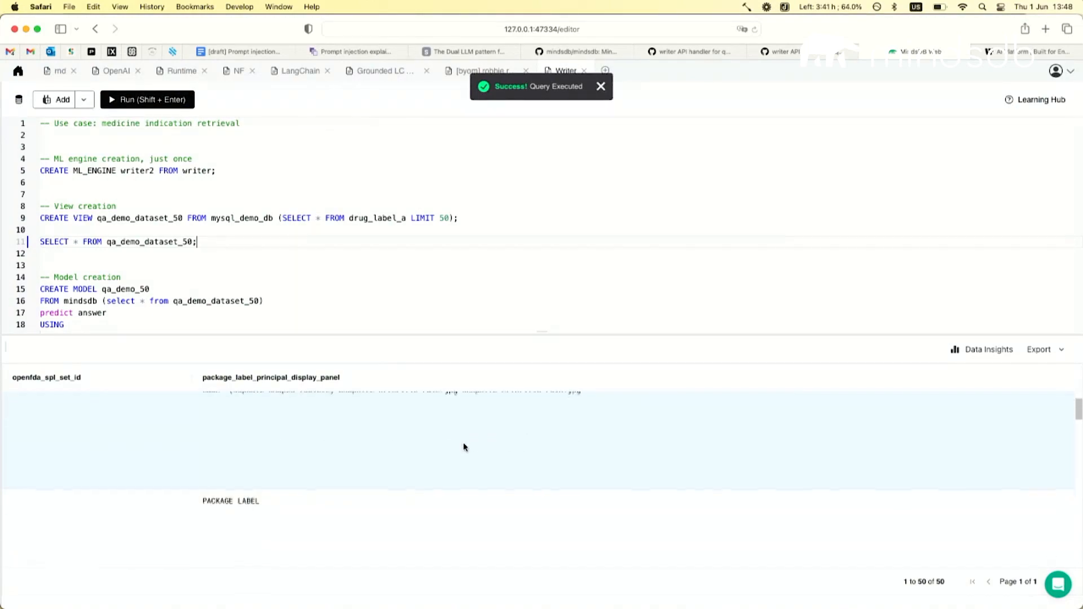
scroll(down, 3)
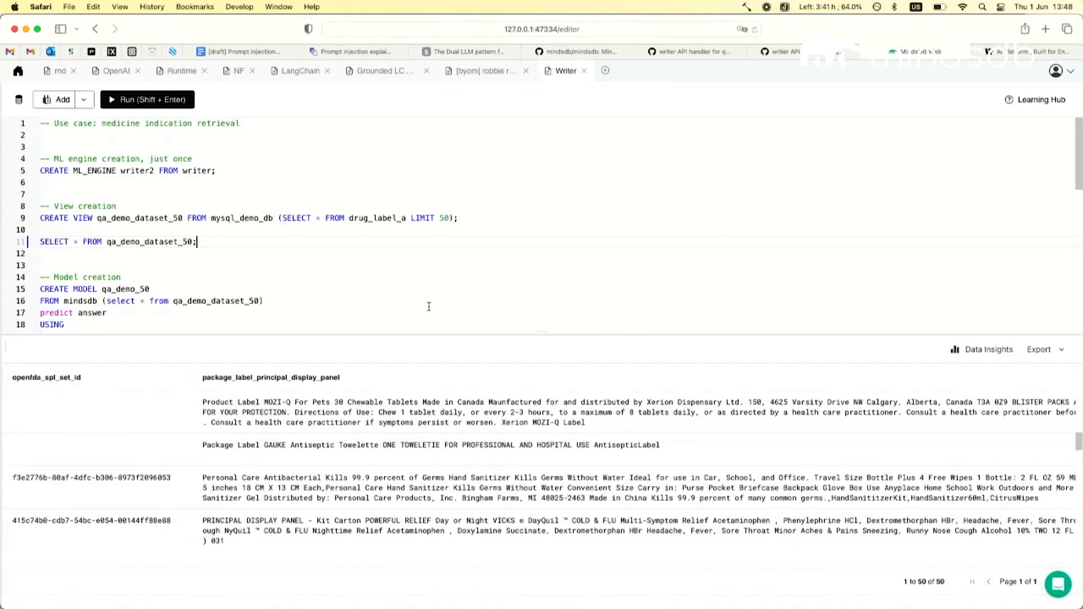
scroll(down, 3)
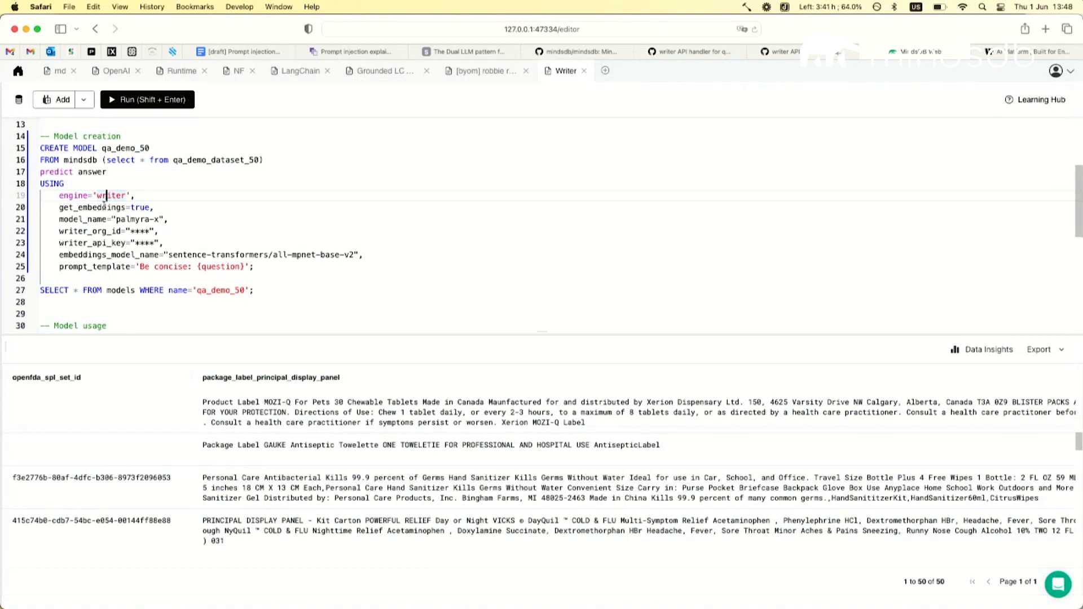
double_click(92, 208)
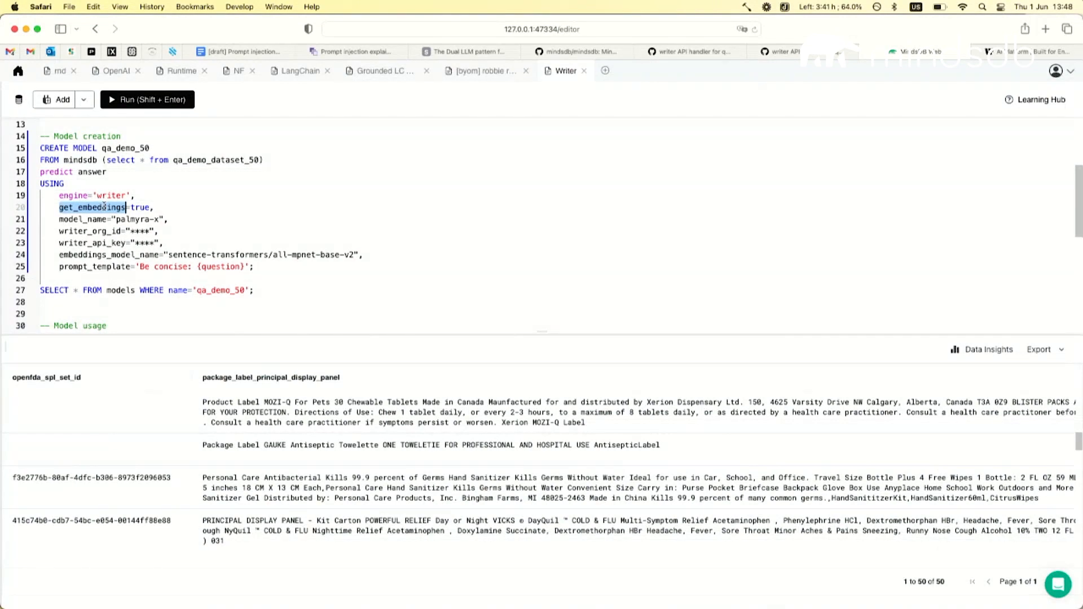
double_click(141, 208)
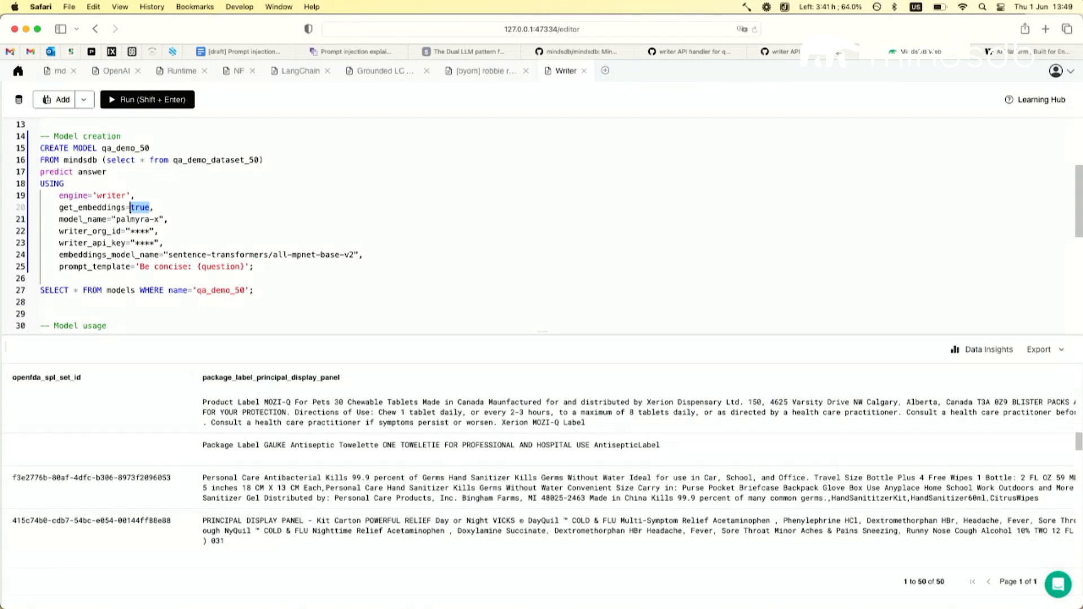
click(168, 254)
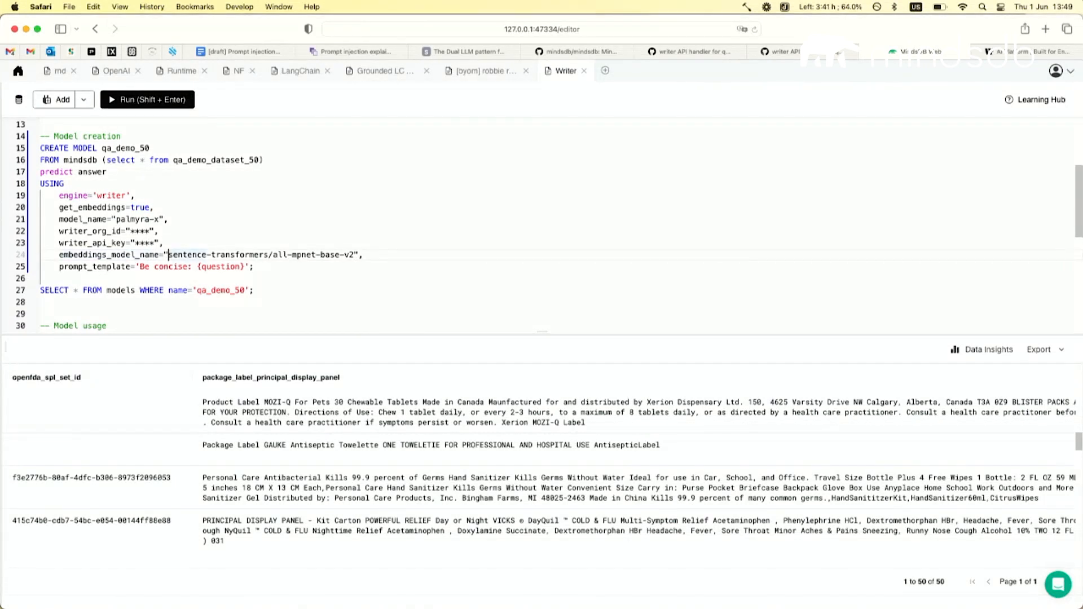
double_click(218, 255)
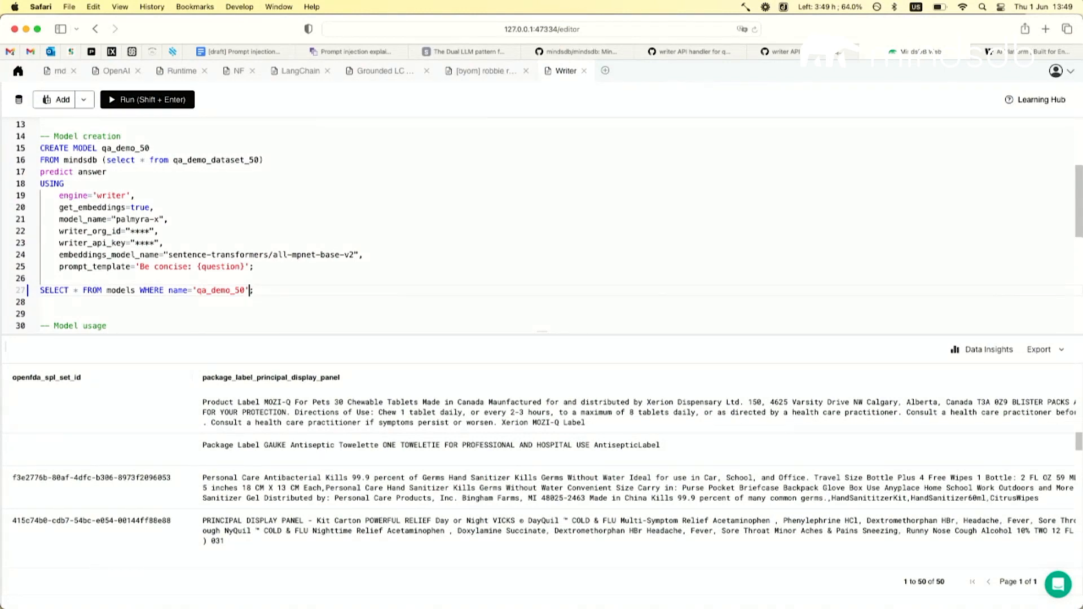
Step: Run the Lyme Disease and Antiseptic Towelette questions against the qa_demo_50 model
scroll(down, 3)
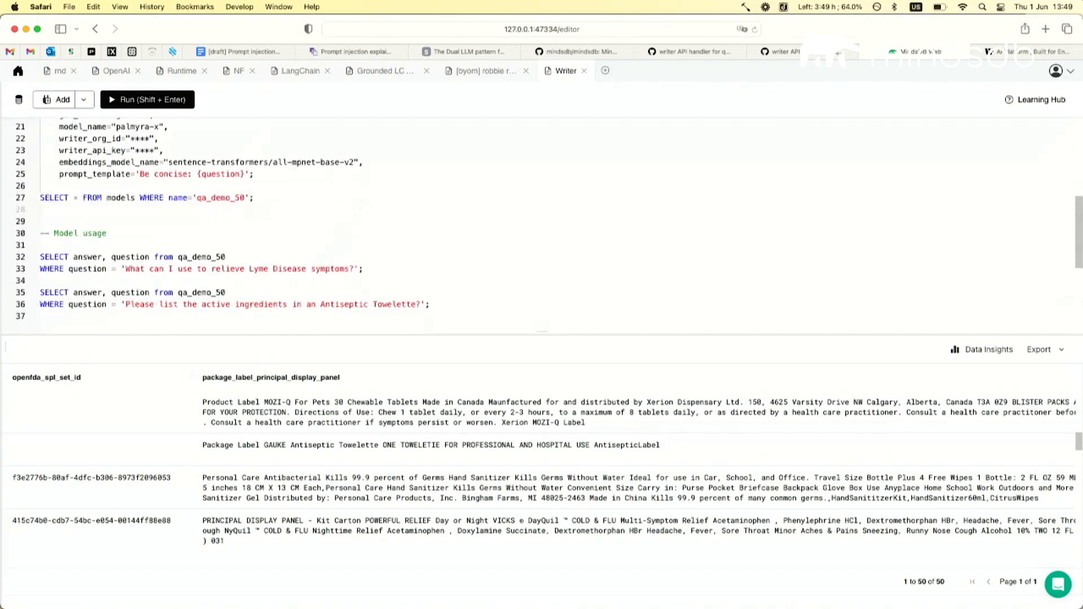
click(366, 254)
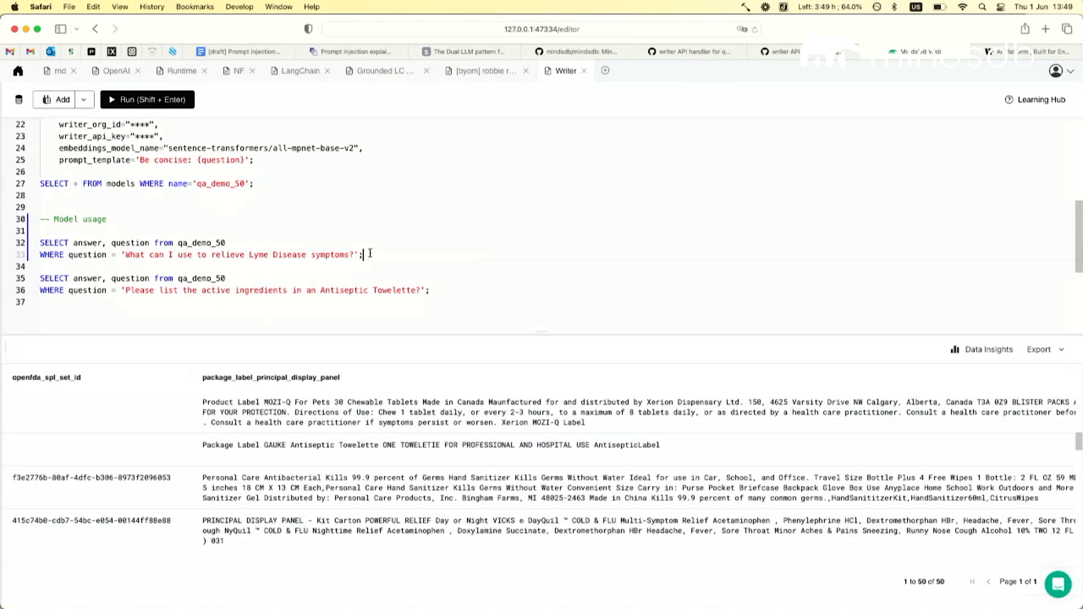
scroll(up, 3)
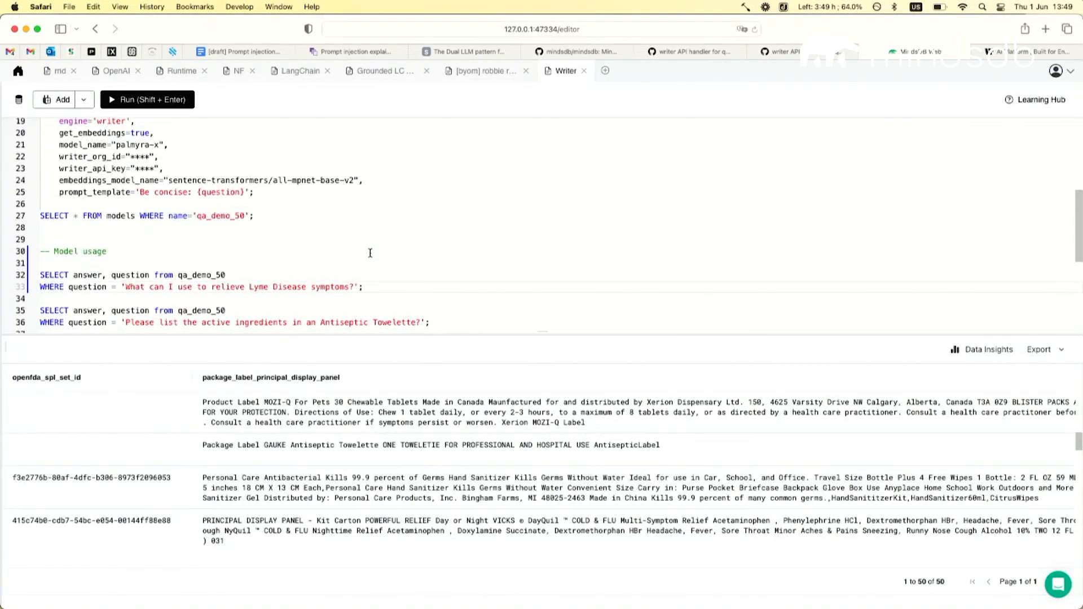
click(363, 287)
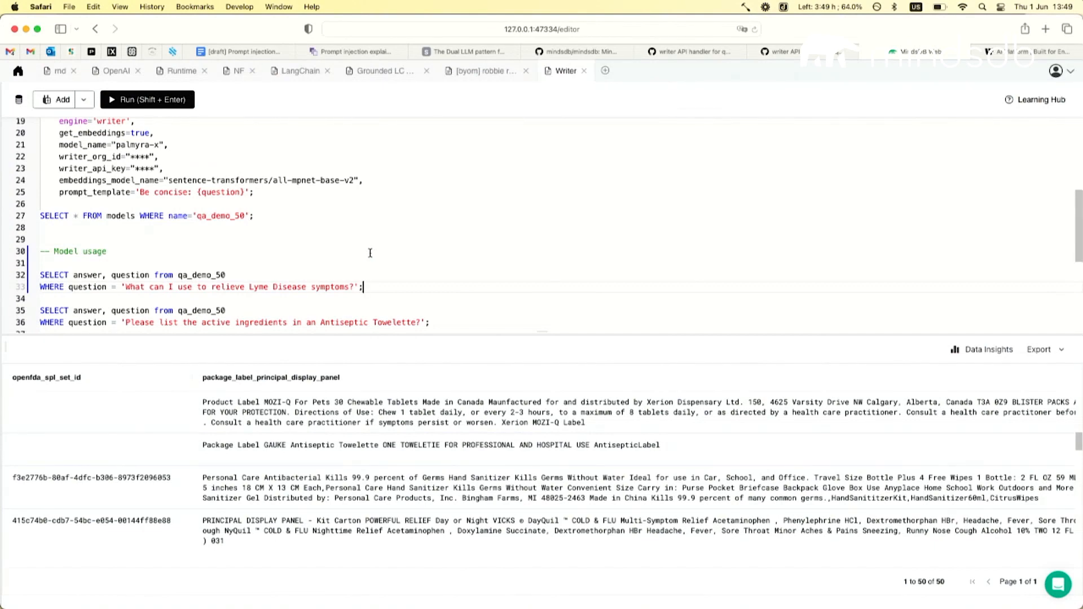
click(146, 99)
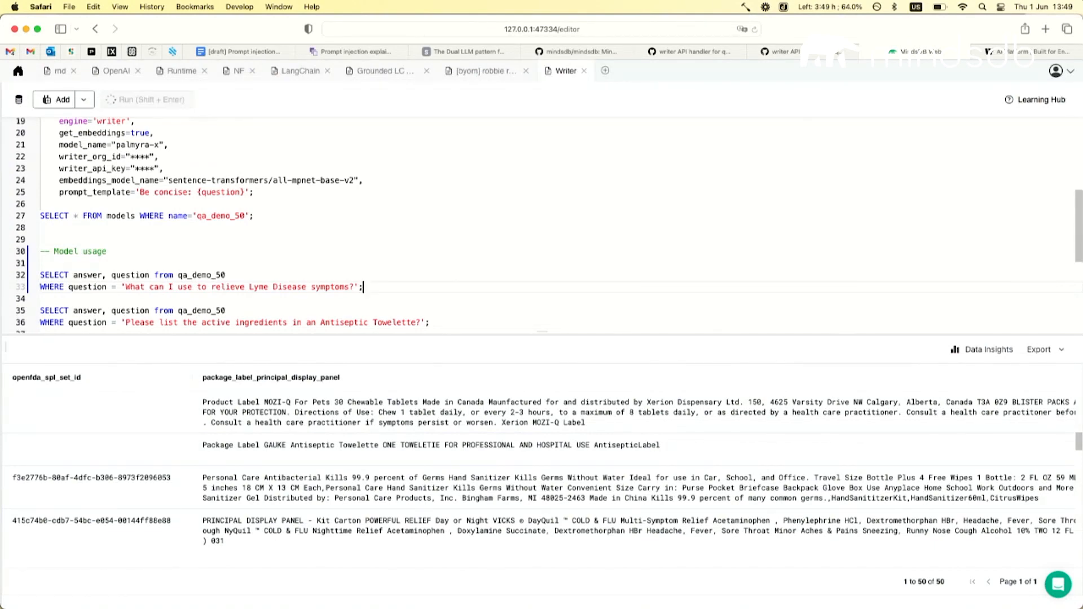
click(146, 99)
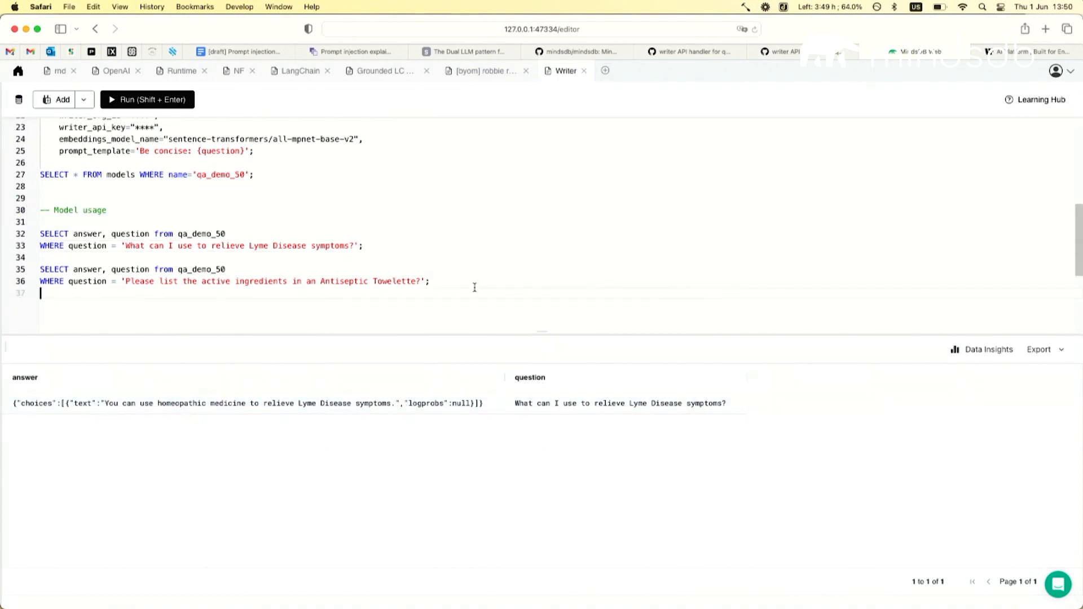
click(145, 99)
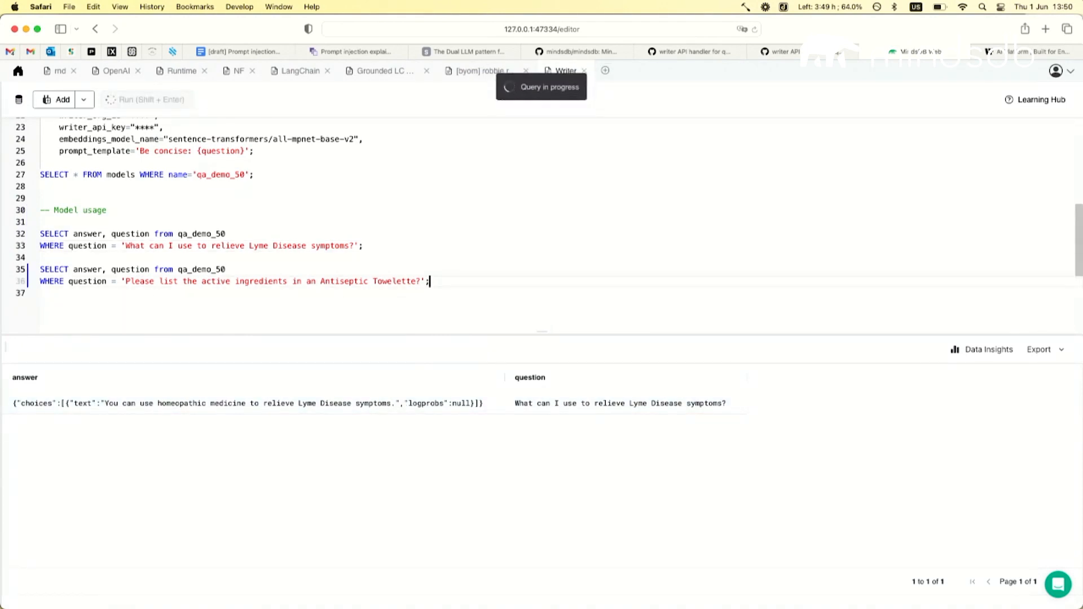
click(145, 99)
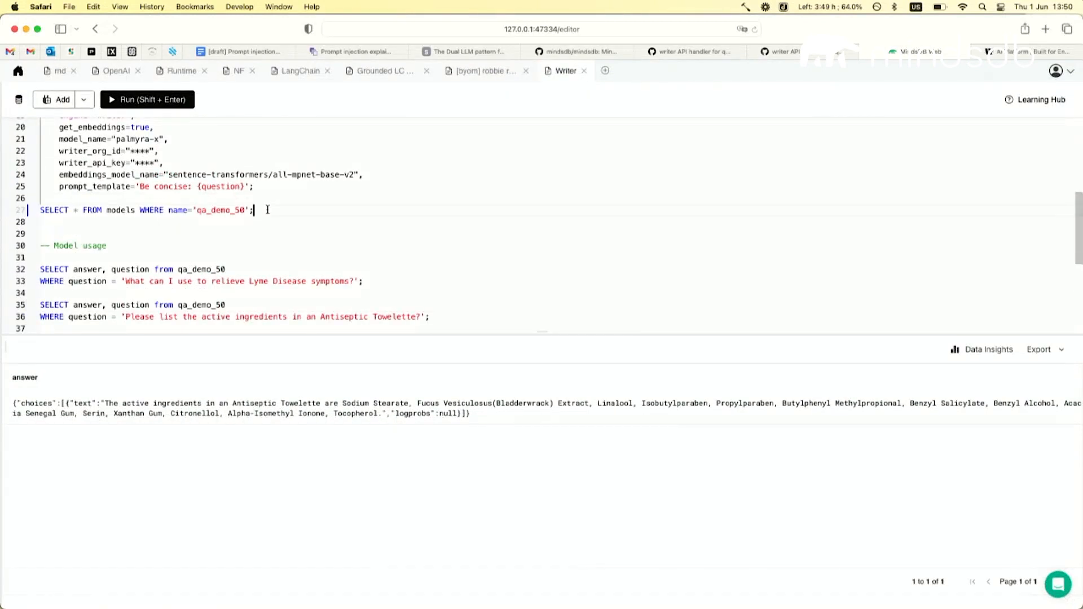
Step: Switch the Lyme Disease query to SELECT * and inspect its source_documents
click(145, 99)
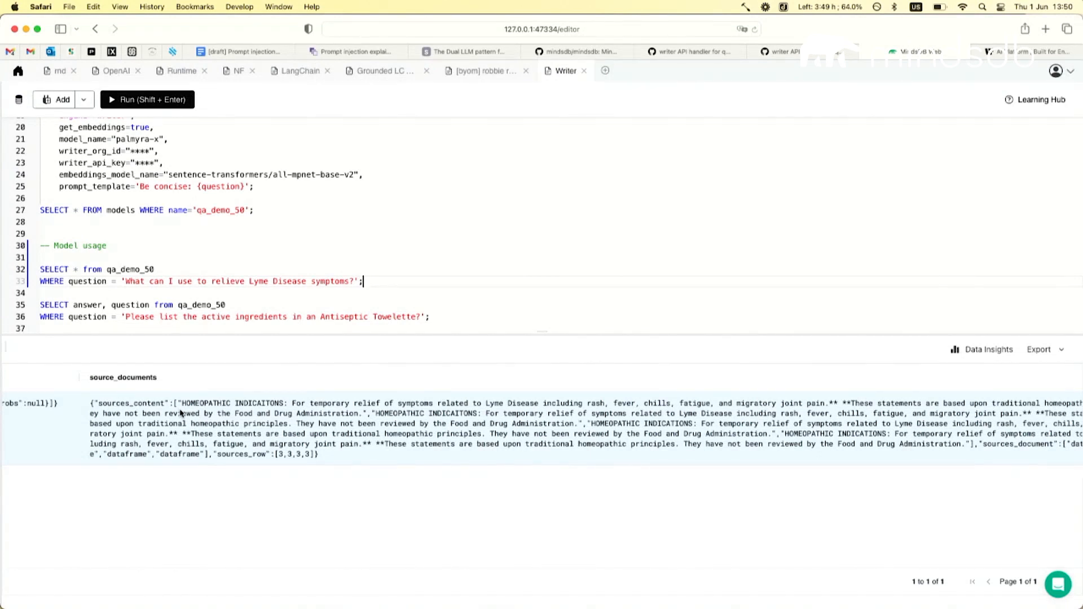
scroll(down, 3)
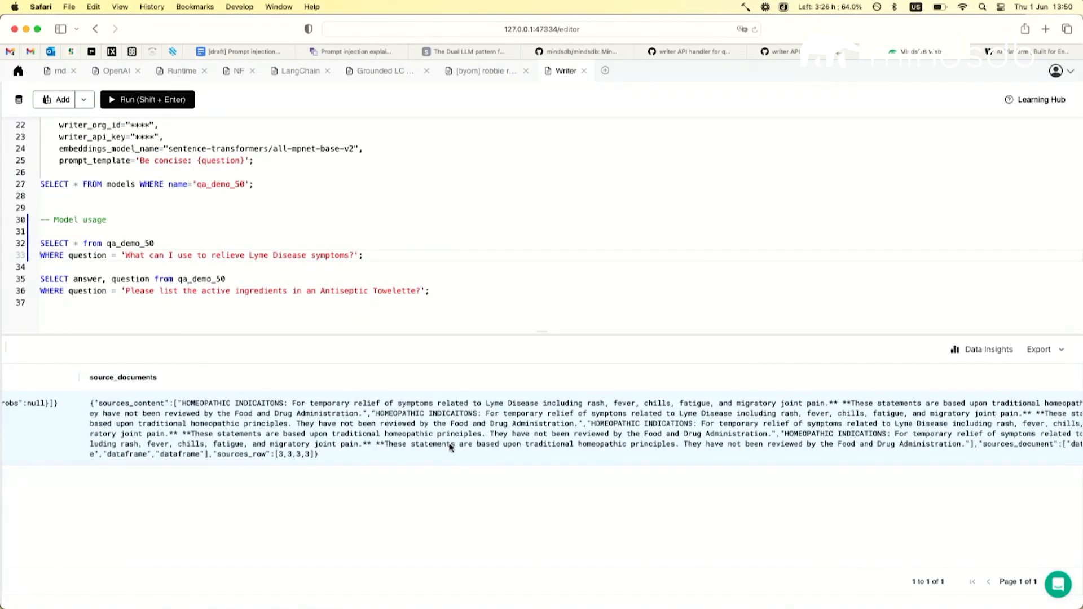
click(363, 255)
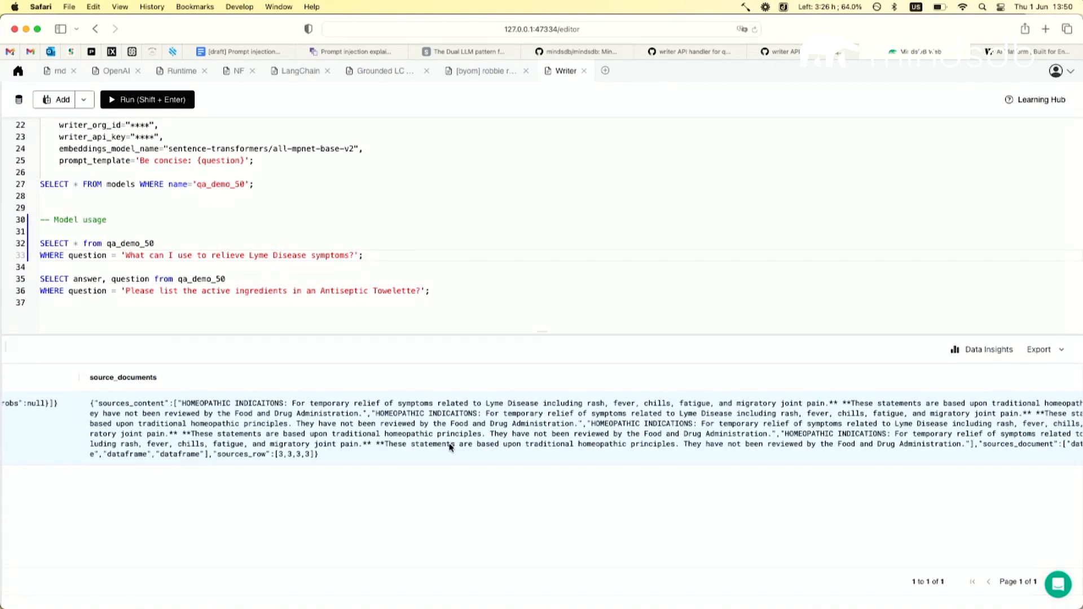
click(362, 255)
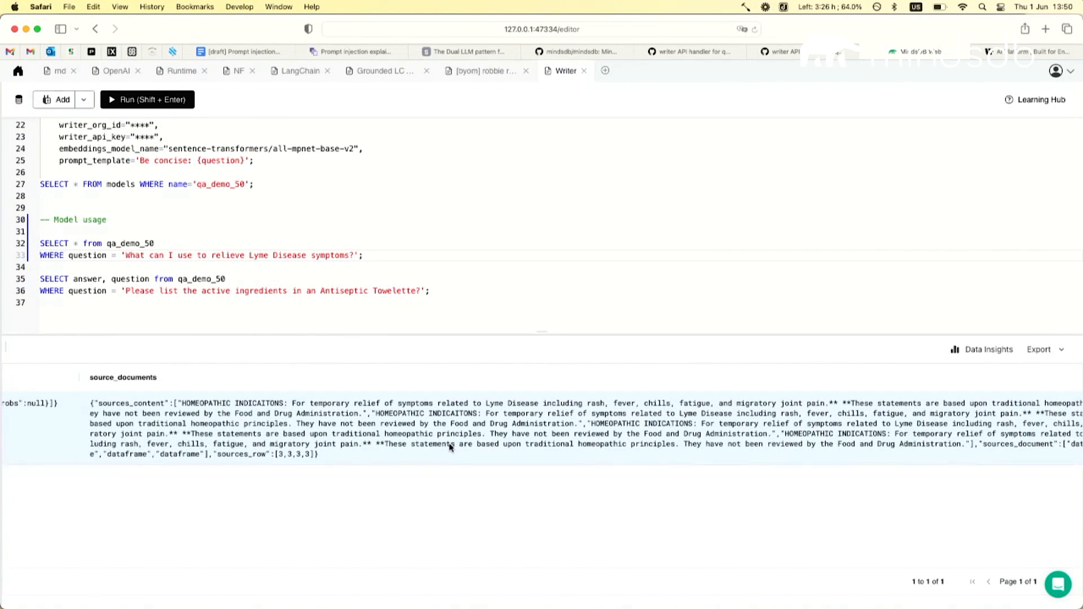
click(362, 255)
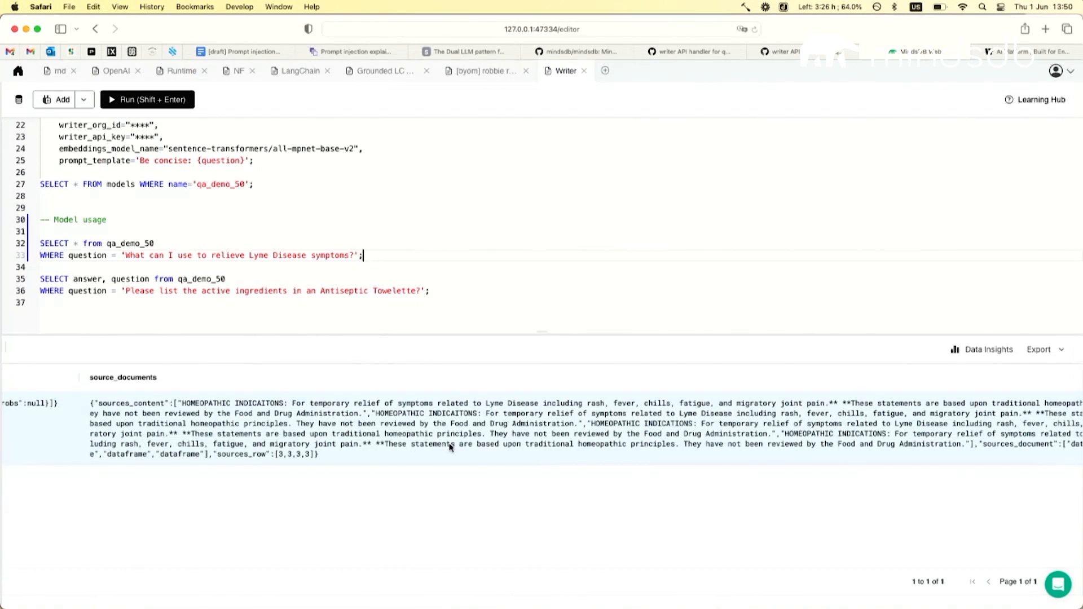